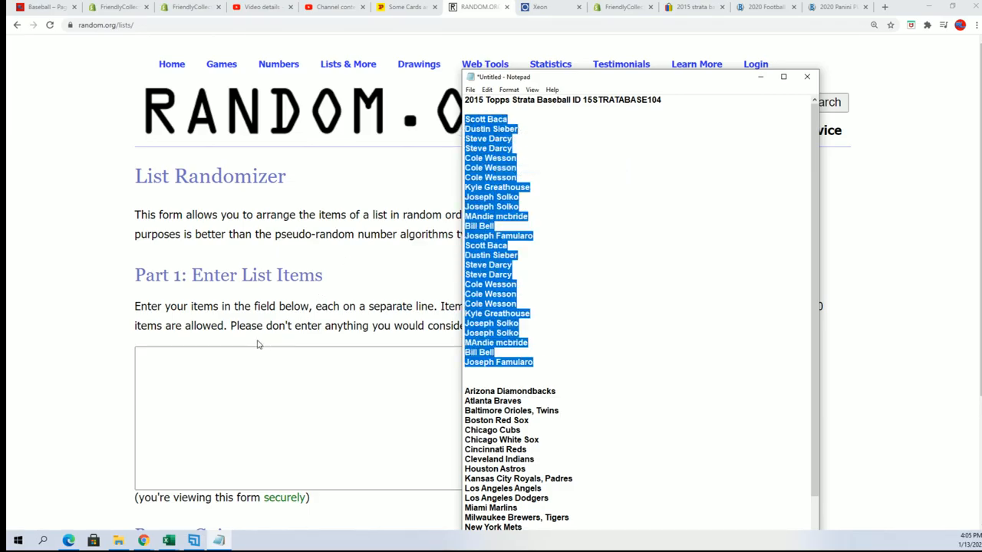
Paste the 26 owner names into the list box, randomize, and reshuffle them five more times
right_click(307, 419)
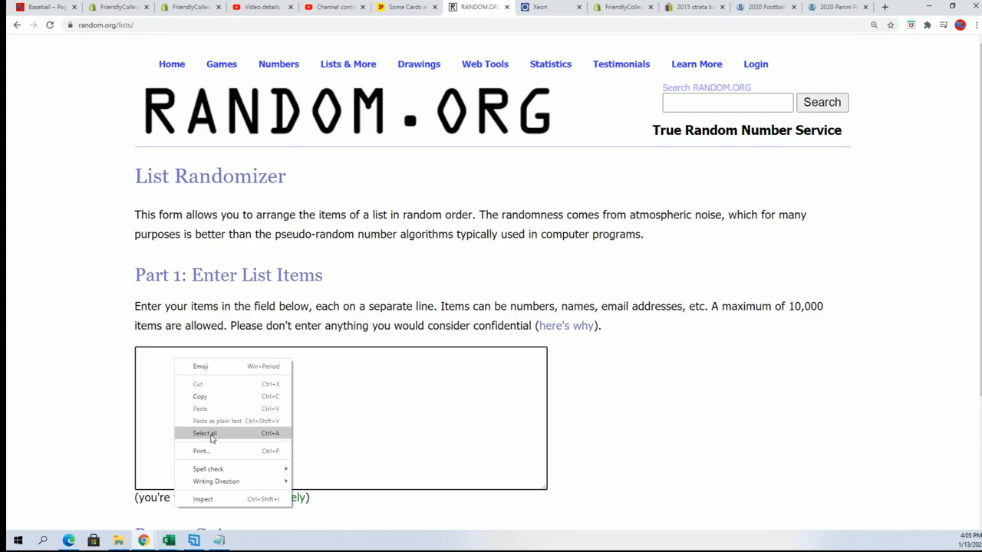
mouse_move(199, 438)
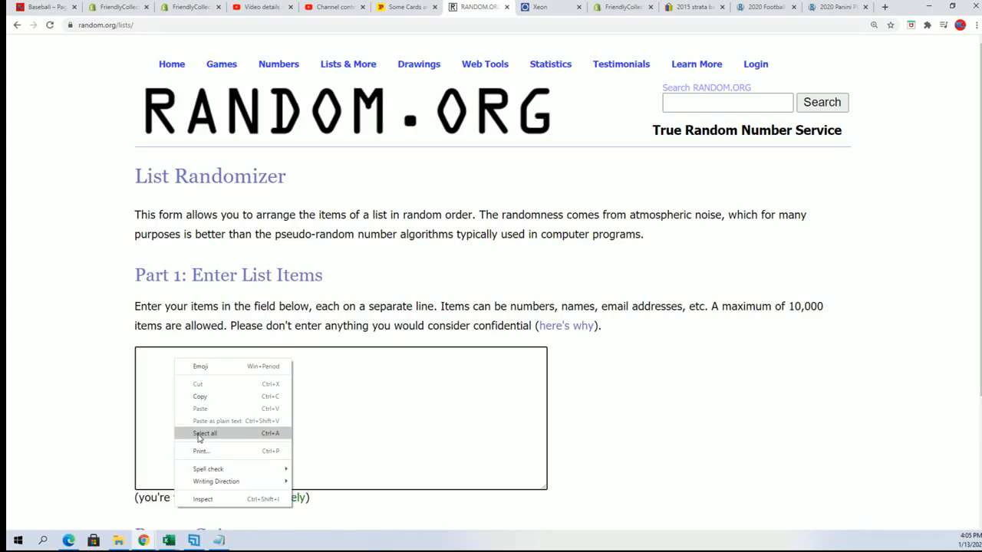
mouse_move(198, 411)
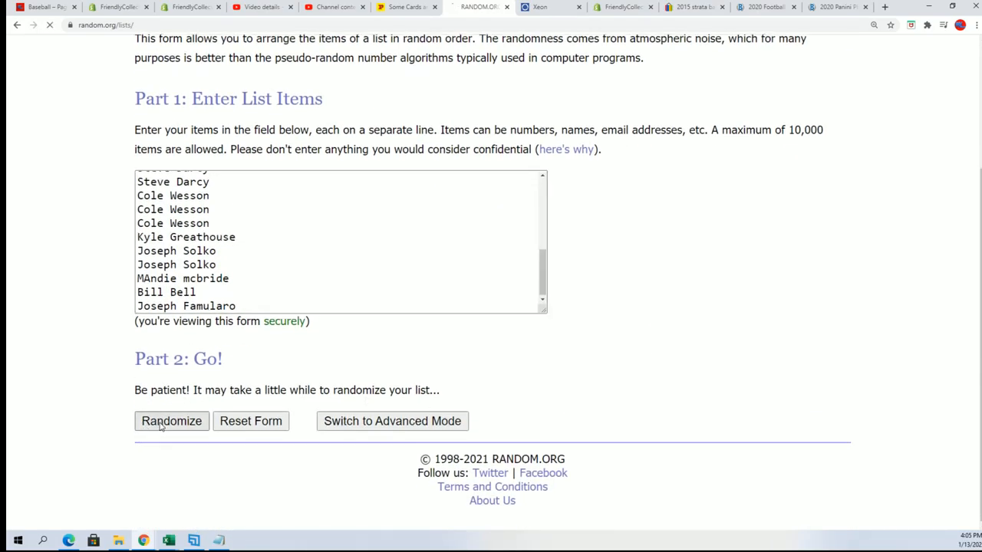
left_click(172, 421)
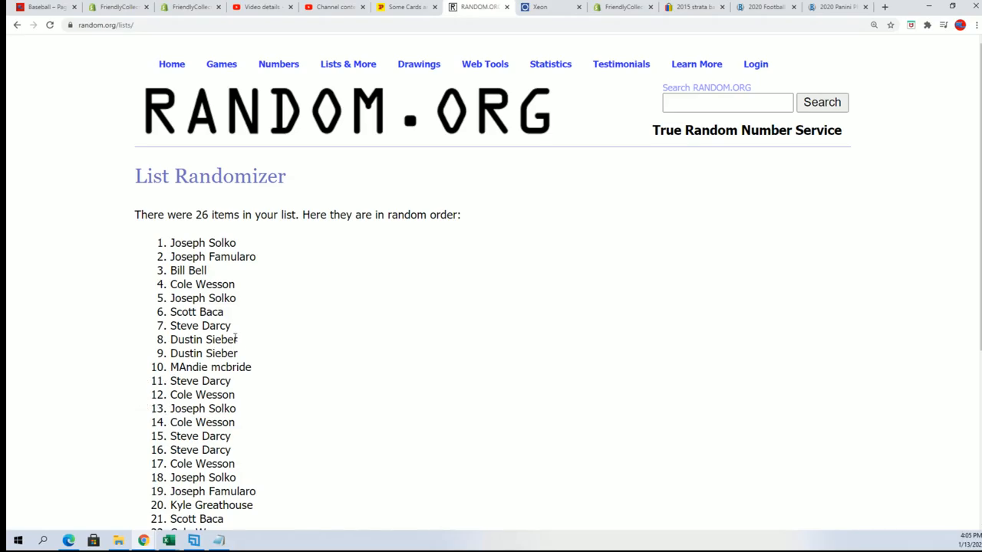
scroll("down", 3)
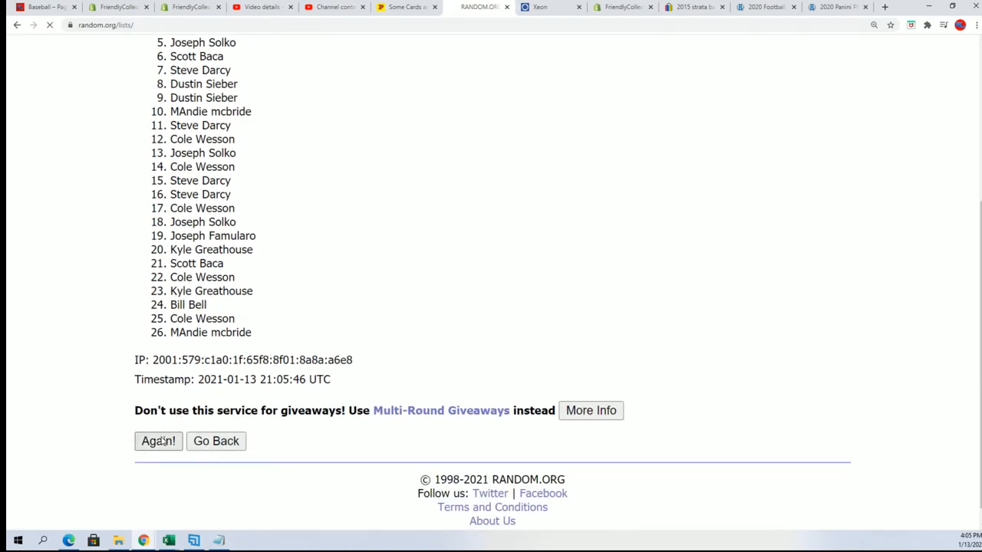
left_click(158, 441)
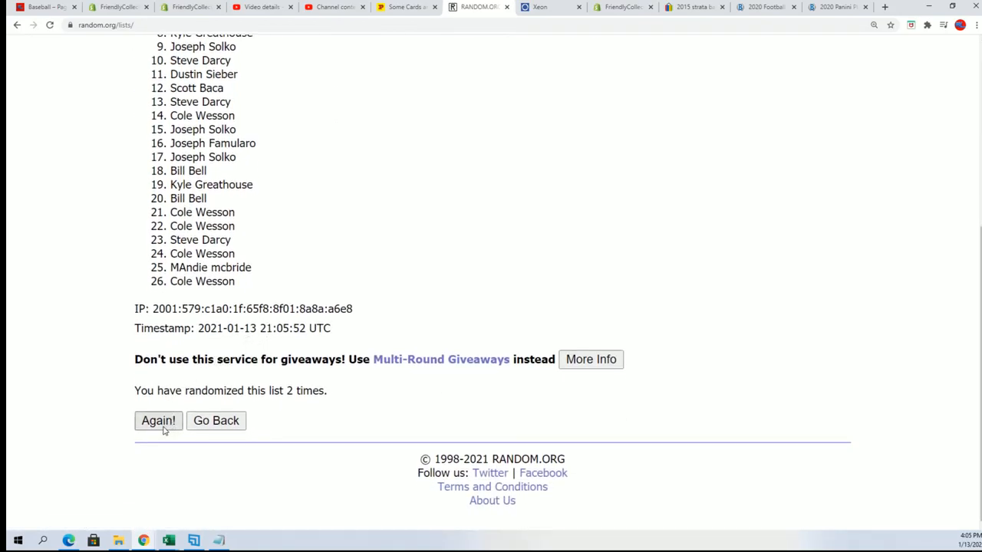
left_click(158, 421)
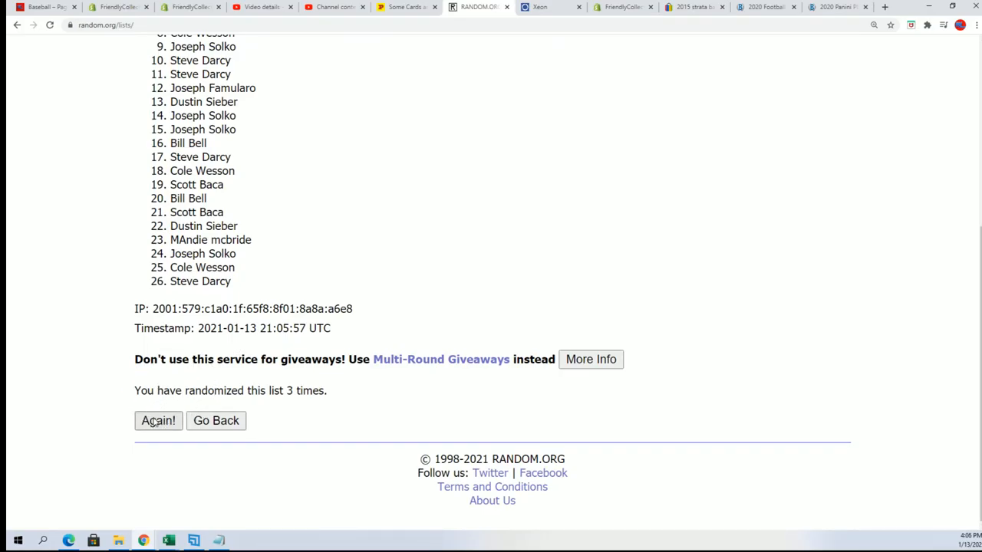
left_click(159, 421)
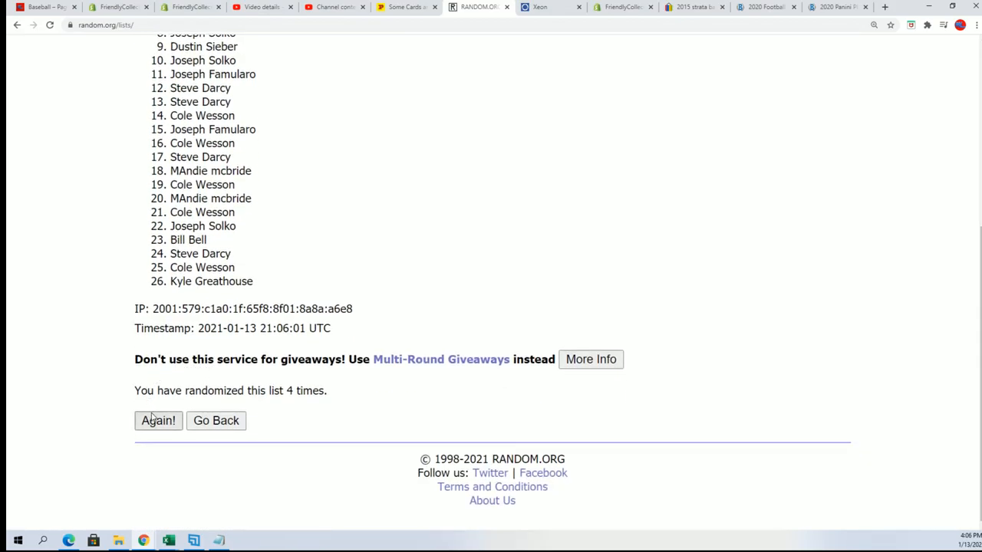
left_click(158, 421)
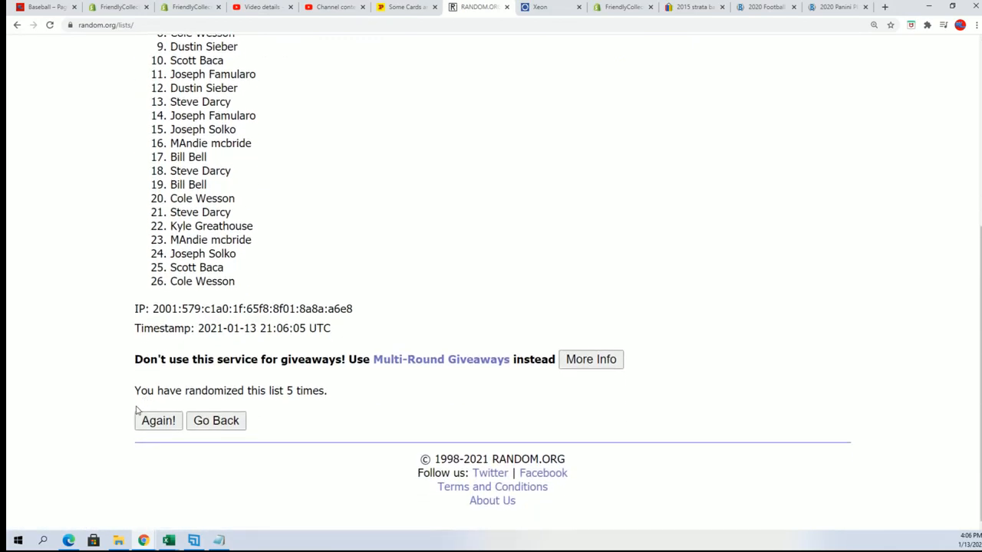
left_click(158, 421)
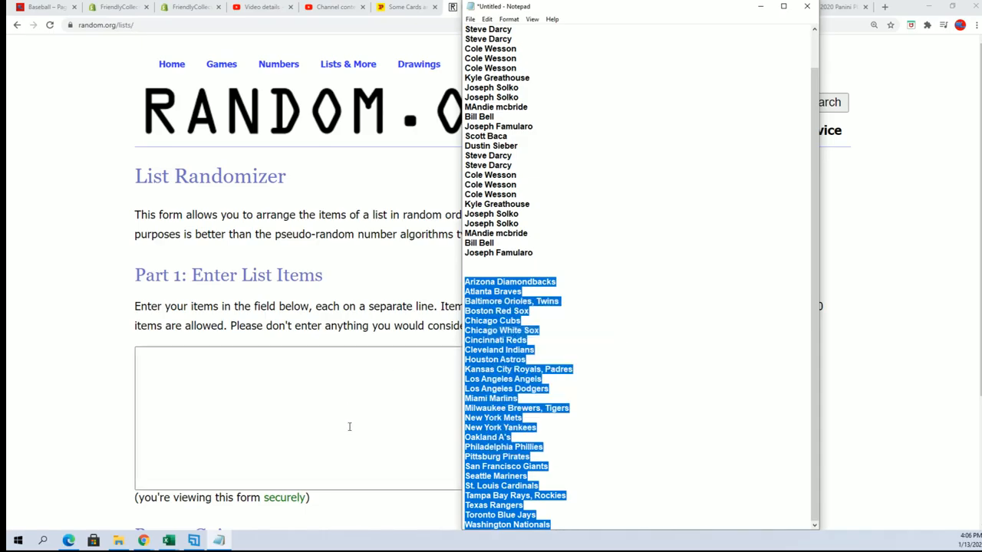
mouse_move(99, 374)
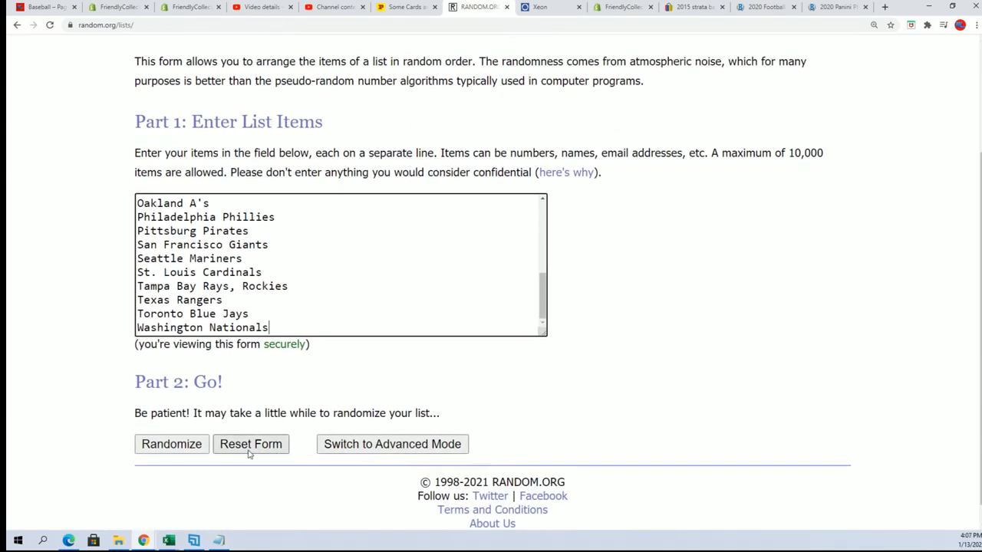
Randomize the pasted 26 MLB team list, then reshuffle it seven more times
left_click(171, 444)
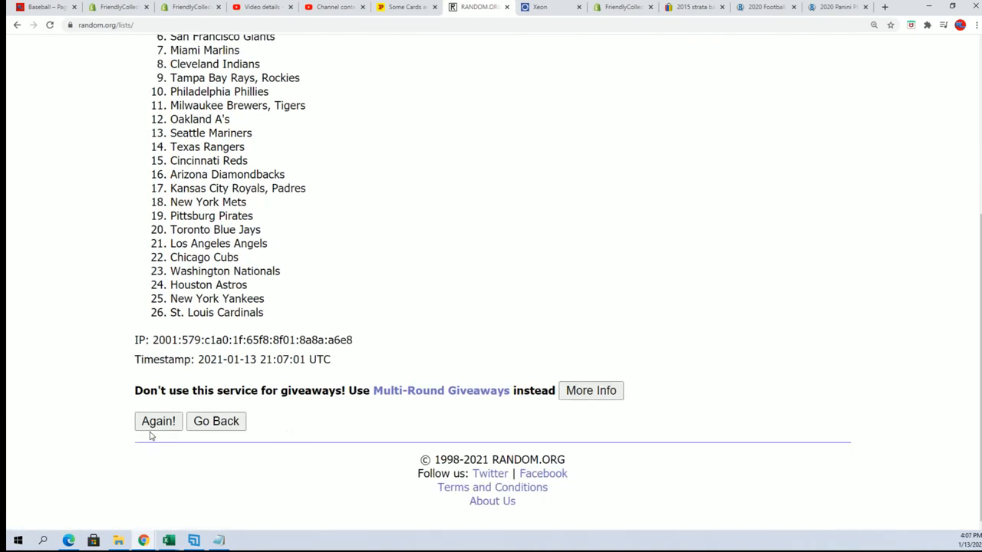
left_click(158, 421)
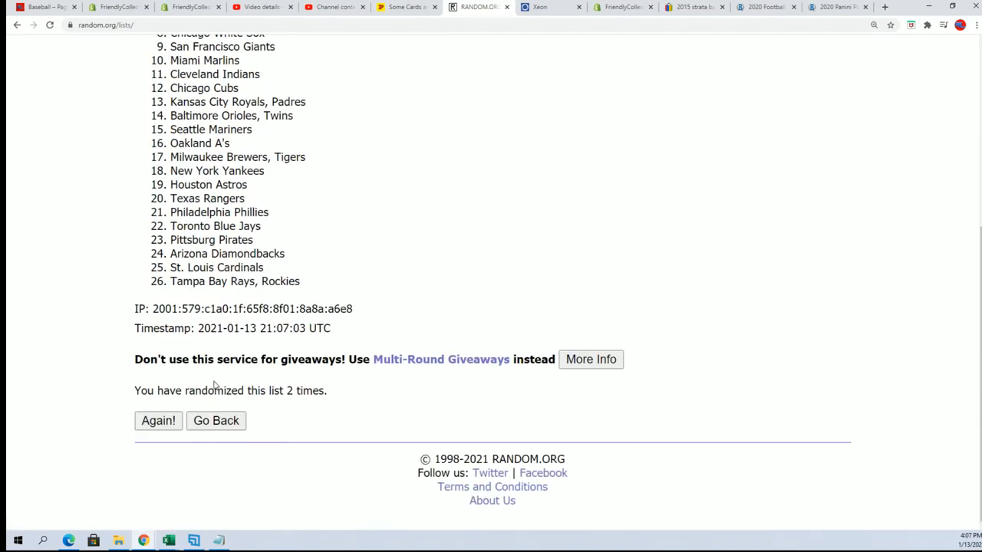
left_click(158, 421)
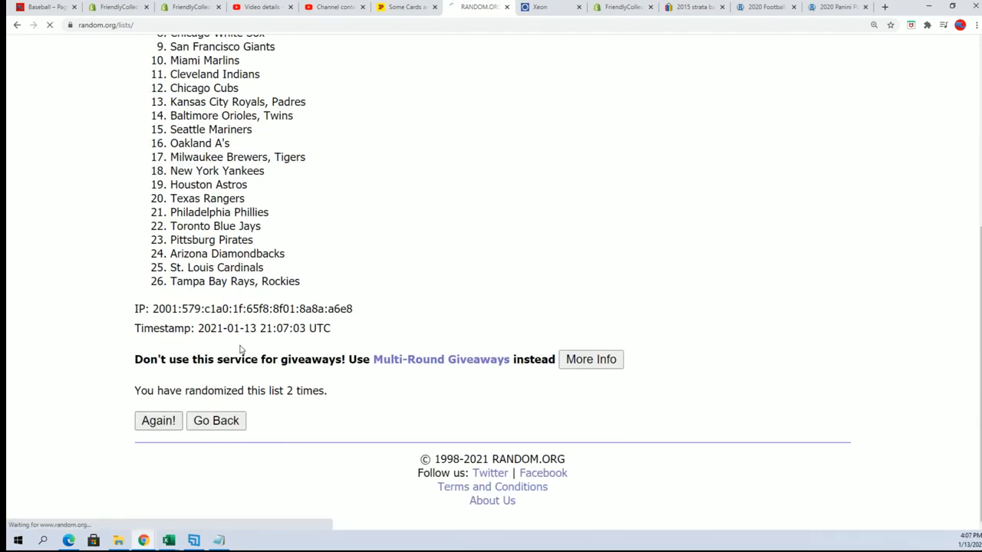
left_click(159, 420)
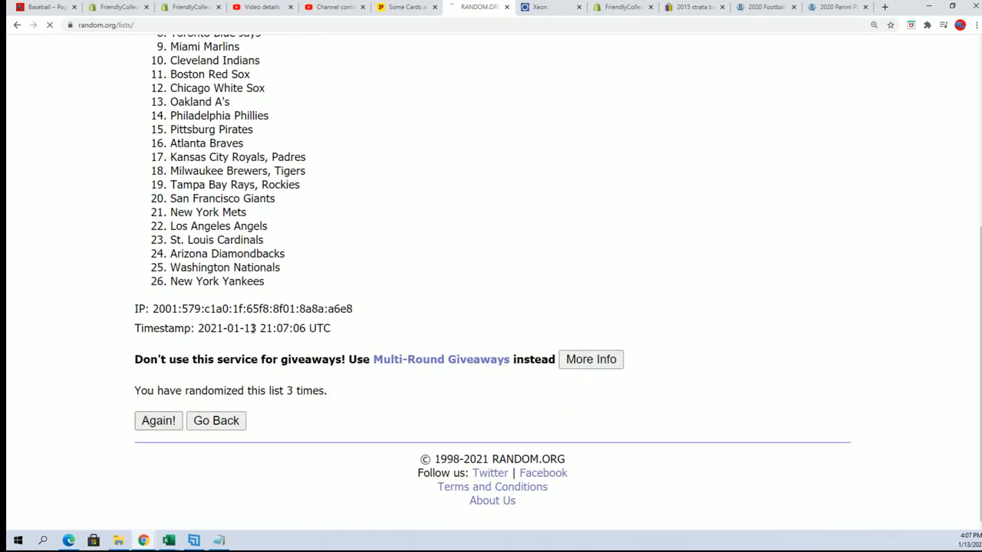
left_click(158, 421)
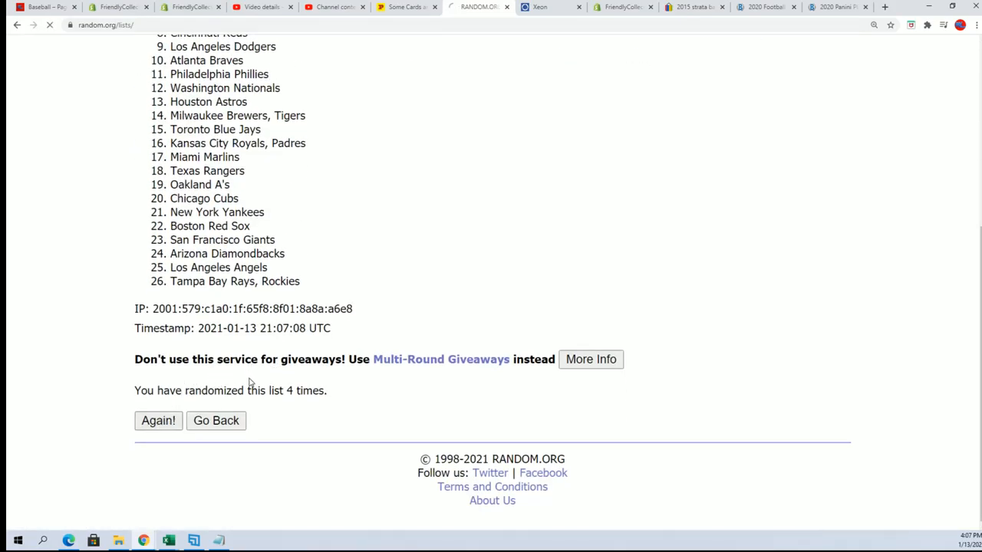
left_click(158, 420)
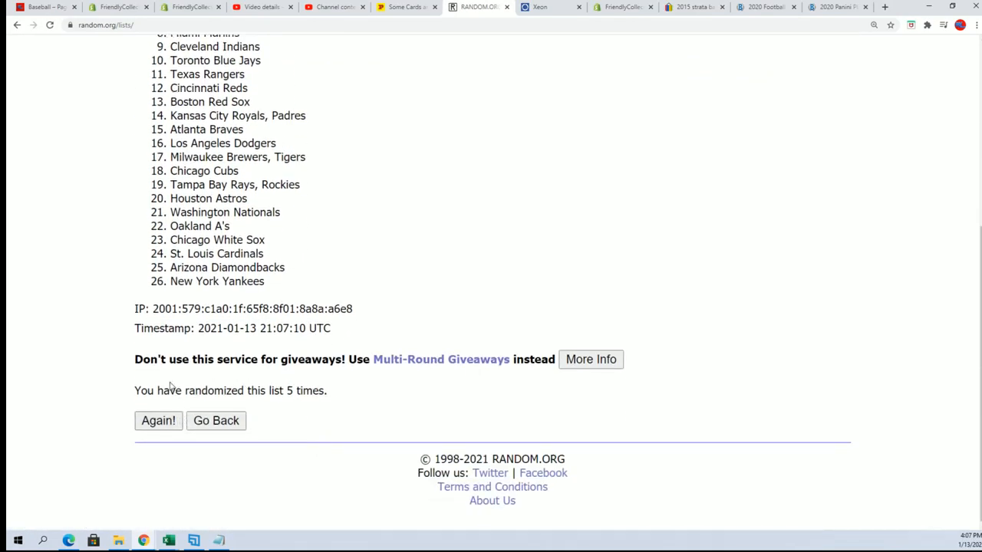
left_click(158, 420)
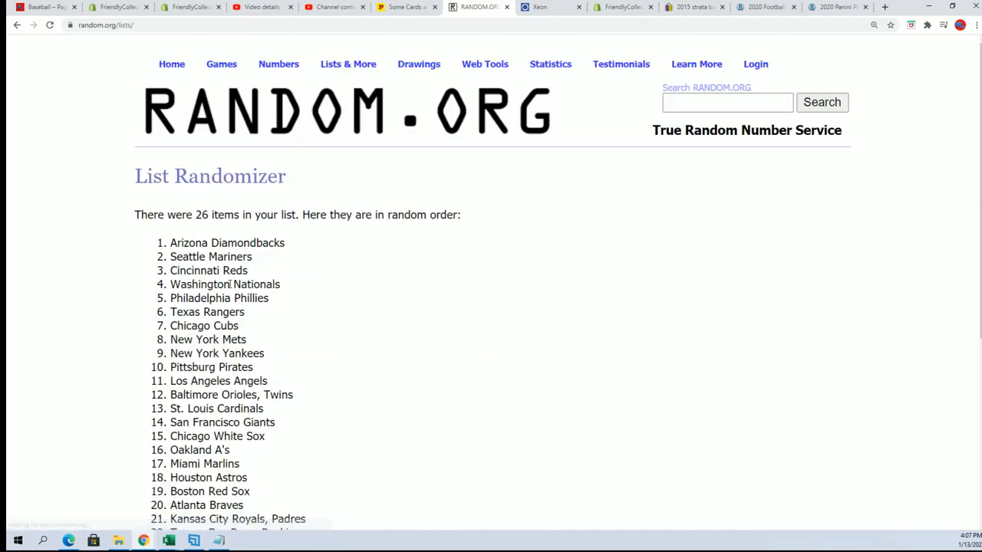
scroll("down", 3)
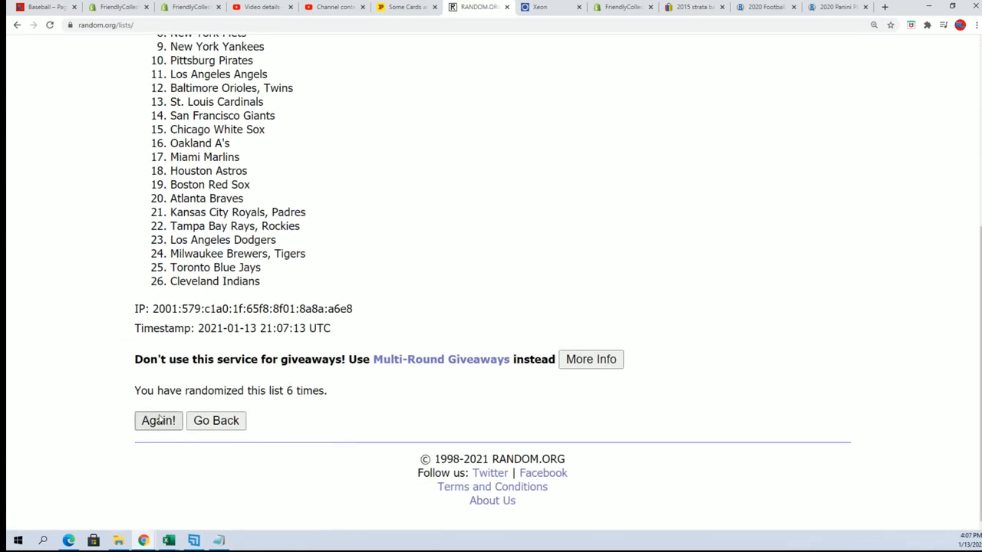
left_click(158, 421)
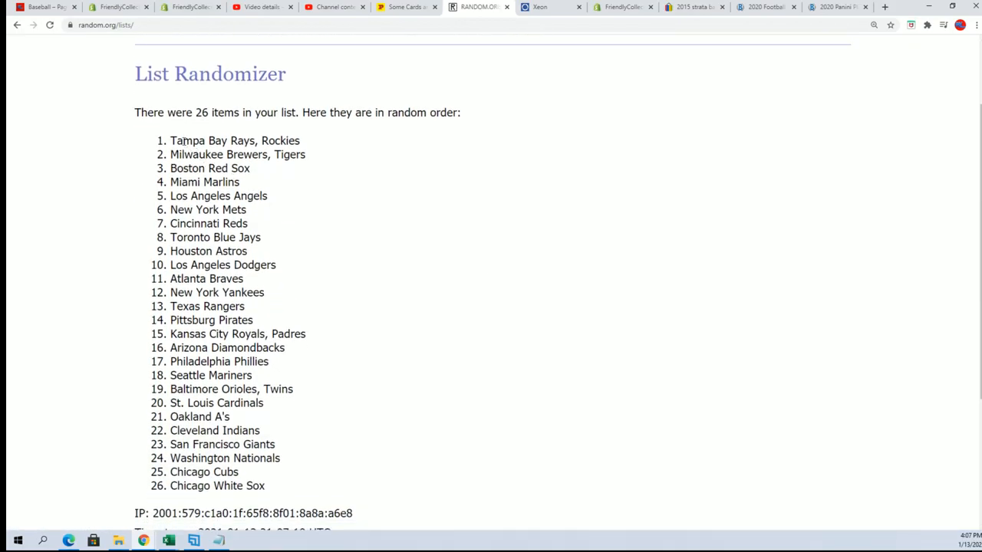
Select all 26 randomized team names, from Tampa Bay Rays to Chicago White Sox
left_click_drag(170, 140, 266, 486)
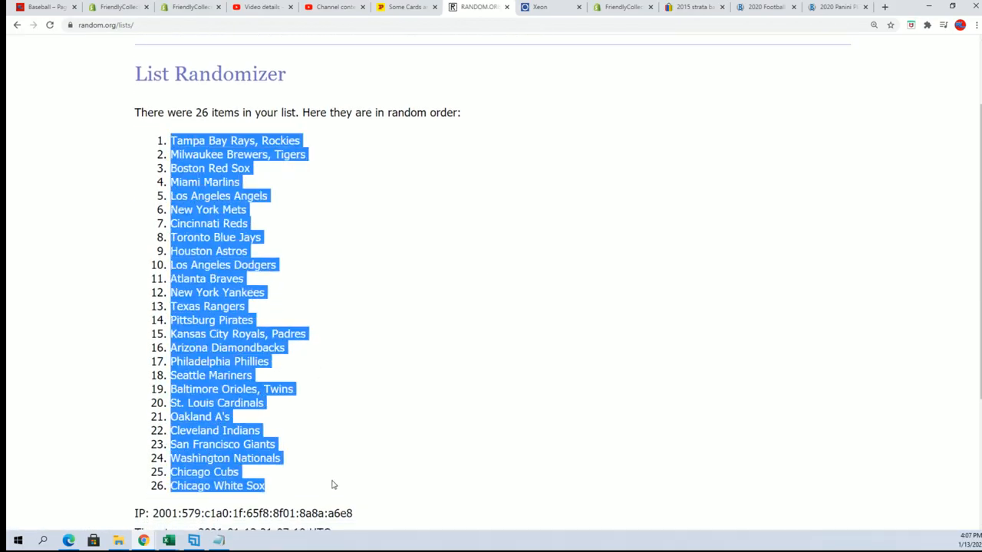
mouse_move(364, 383)
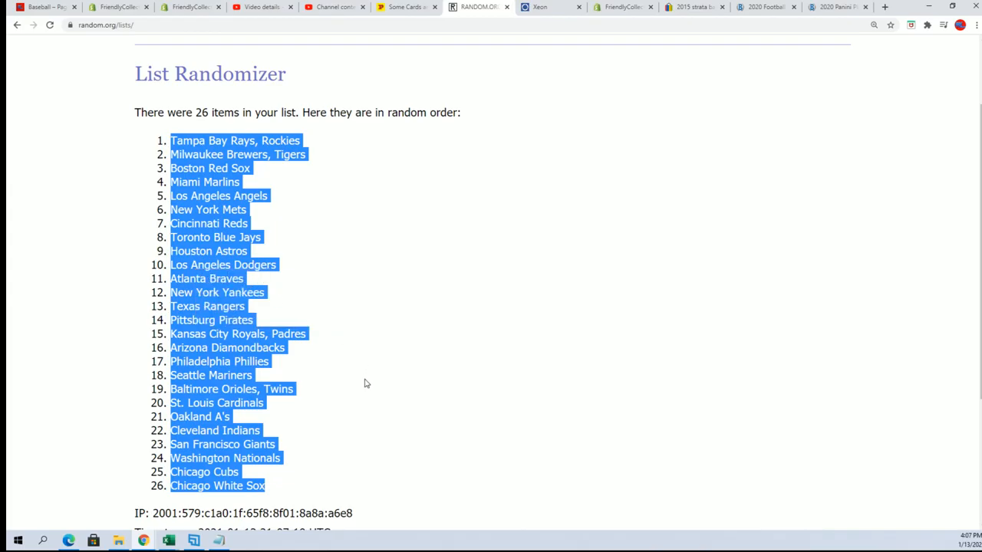
mouse_move(39, 469)
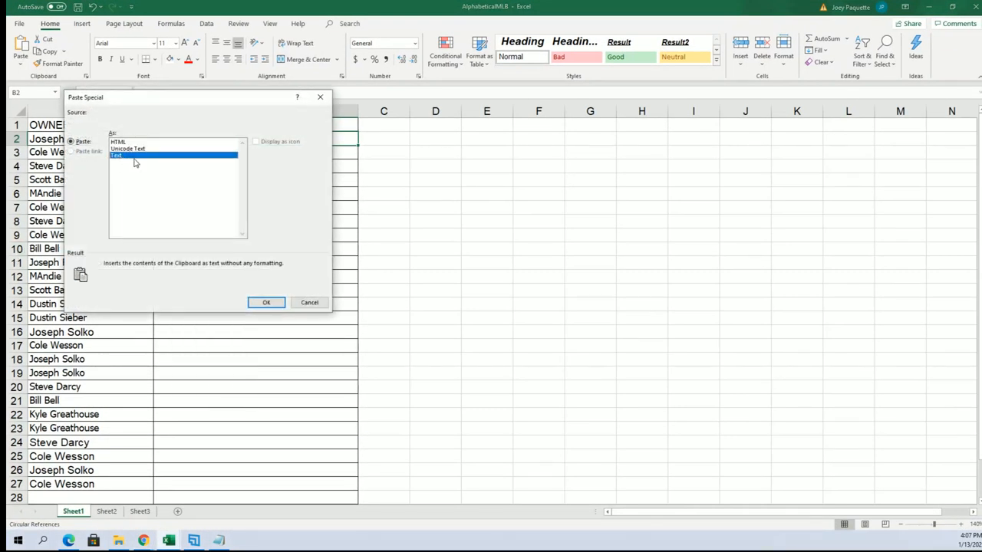
Paste the teams as plain text, then sort rows A to Z by team, expanding the selection
left_click(266, 302)
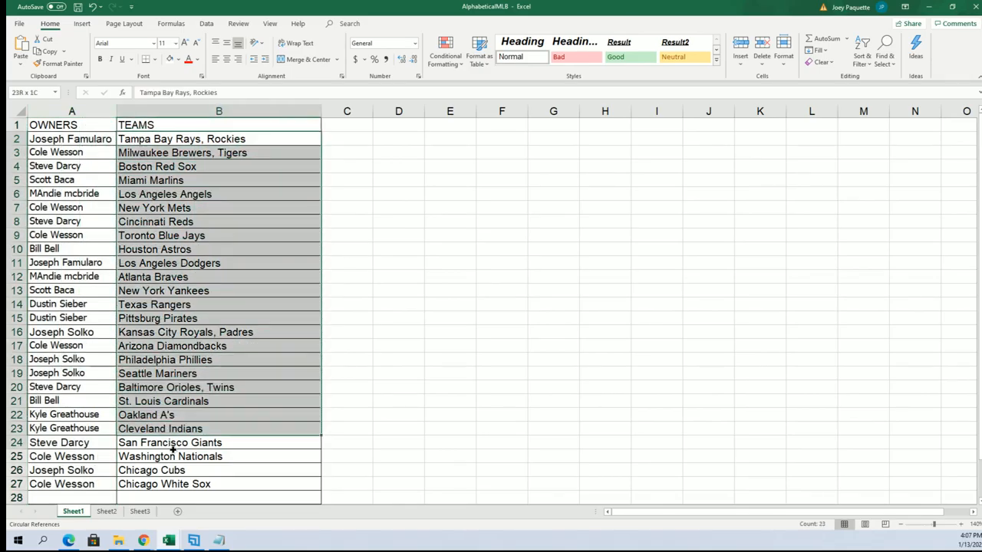
left_click(862, 50)
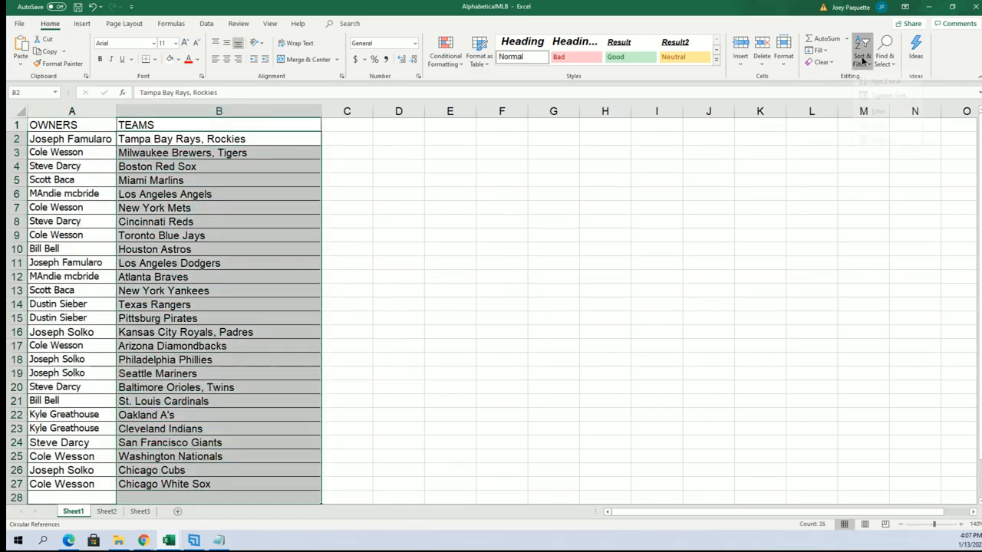
left_click(862, 50)
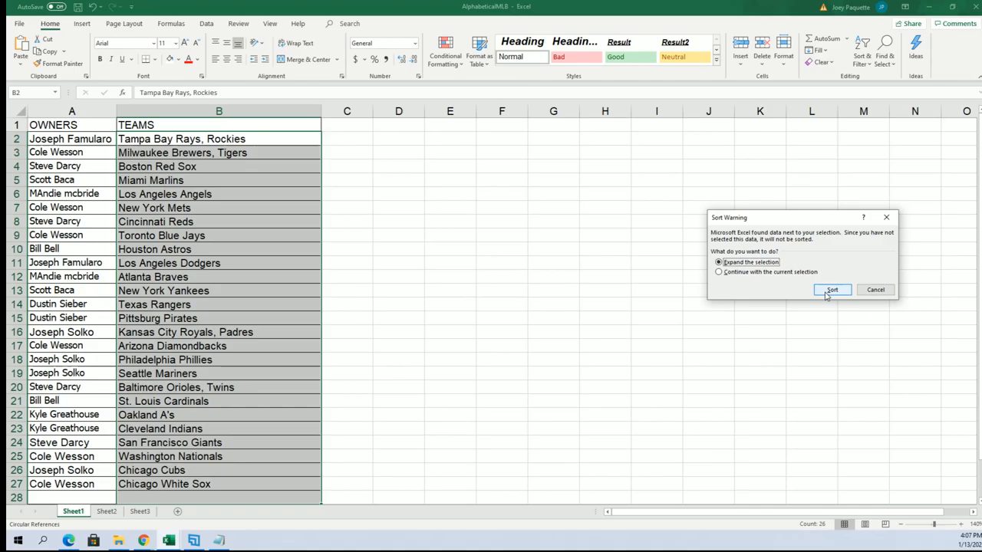
left_click(833, 290)
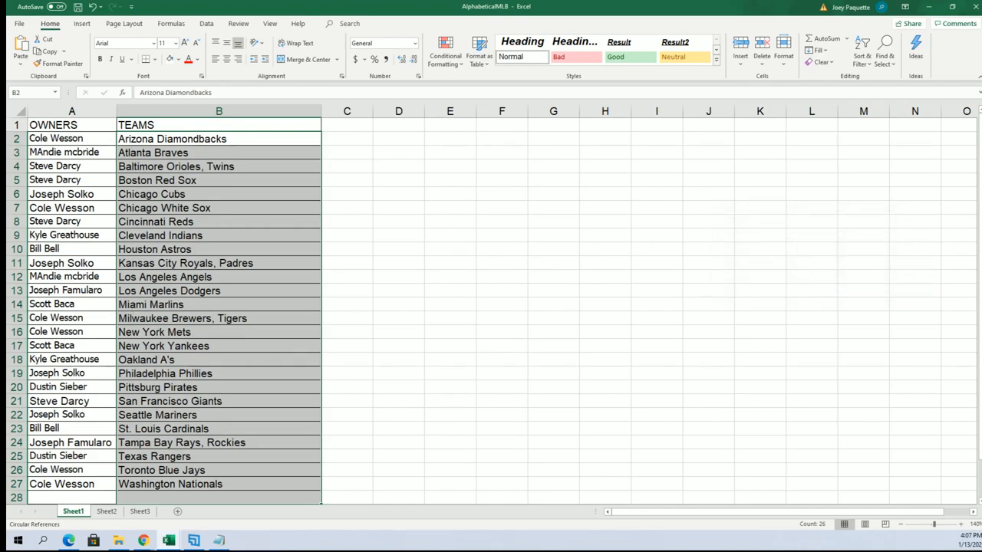